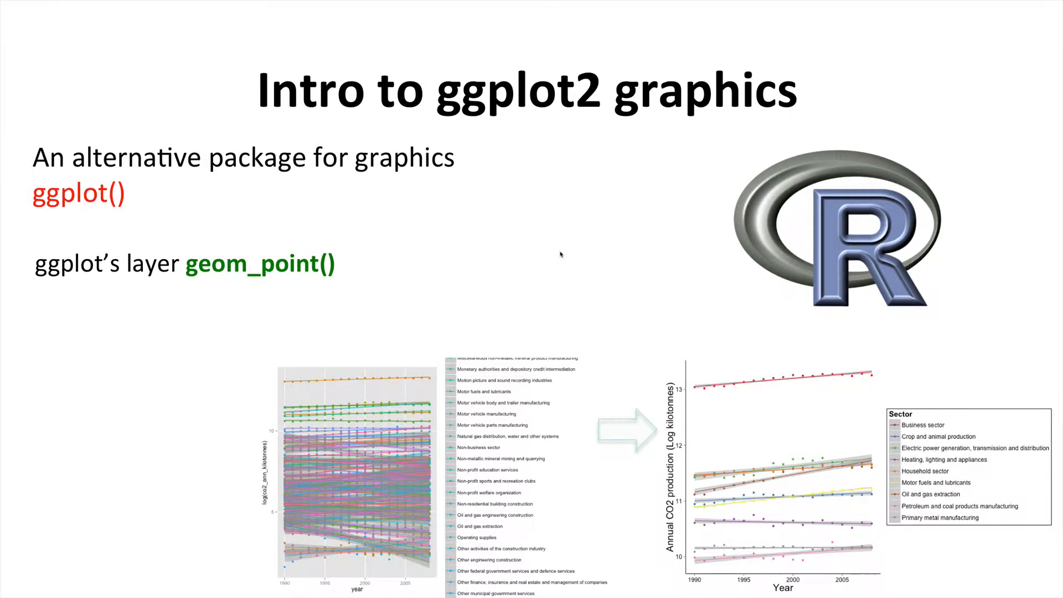
mouse_move(558, 267)
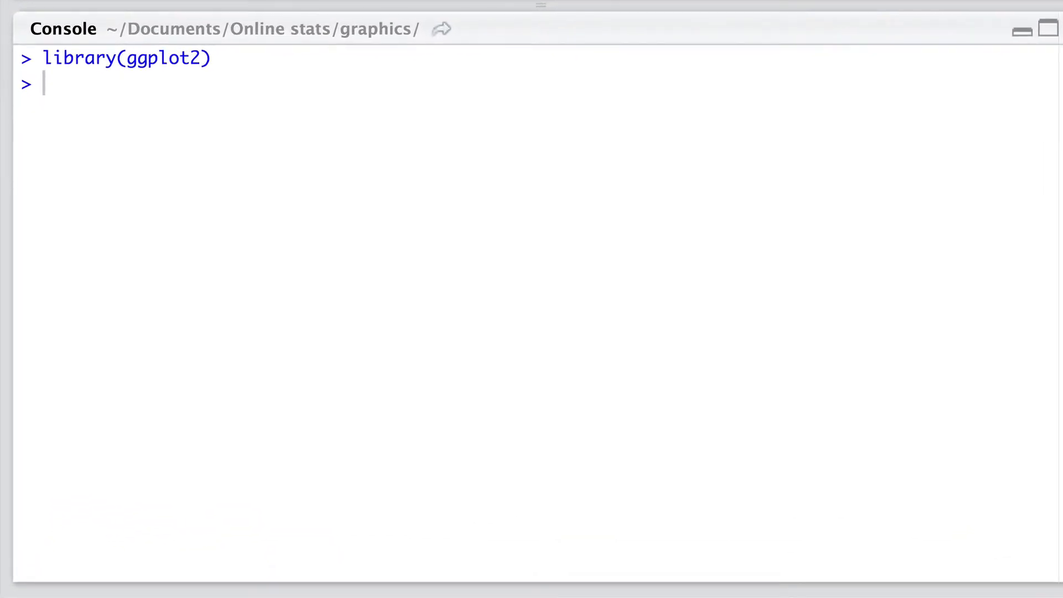
Step: Set the working directory to the Graphics folder and read canada.co2.by.sector.csv into co2.data
type("setwd(\"/Users/tomsherratt/Documents/Online stats/Graphics\")")
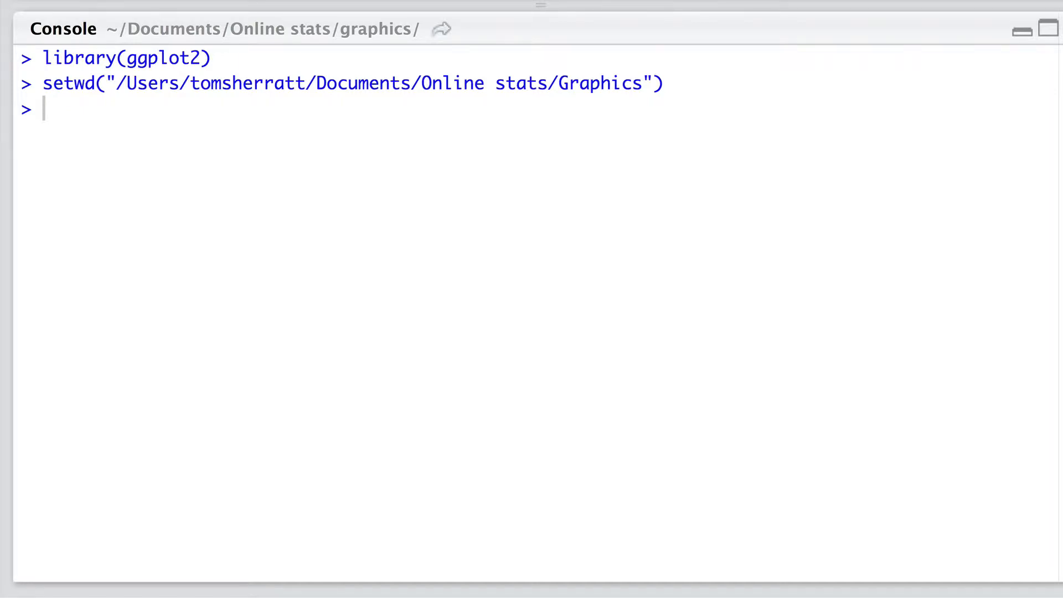
left_click_drag(109, 84, 638, 83)
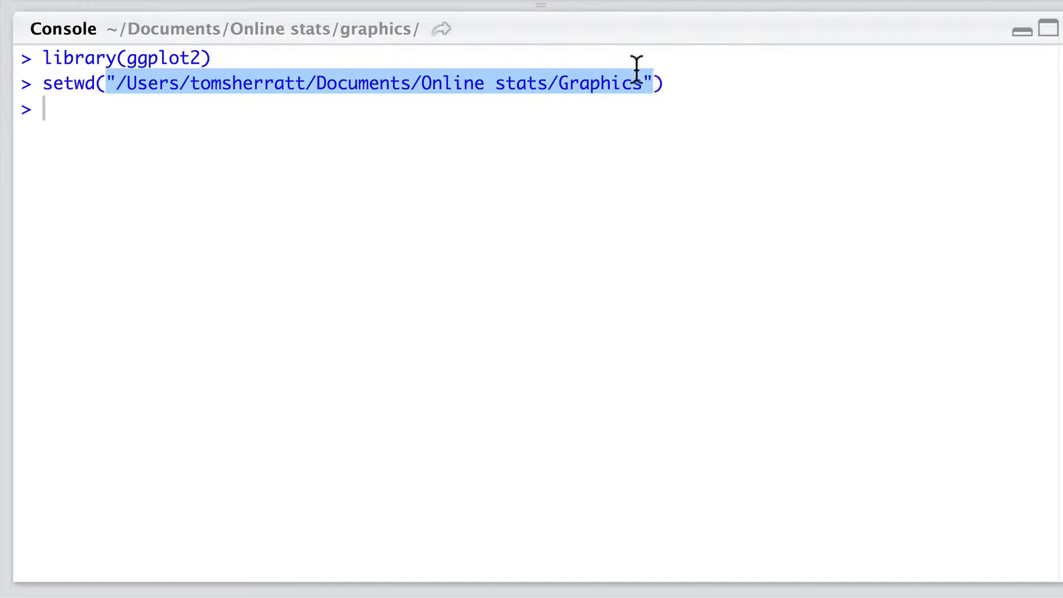
mouse_move(627, 88)
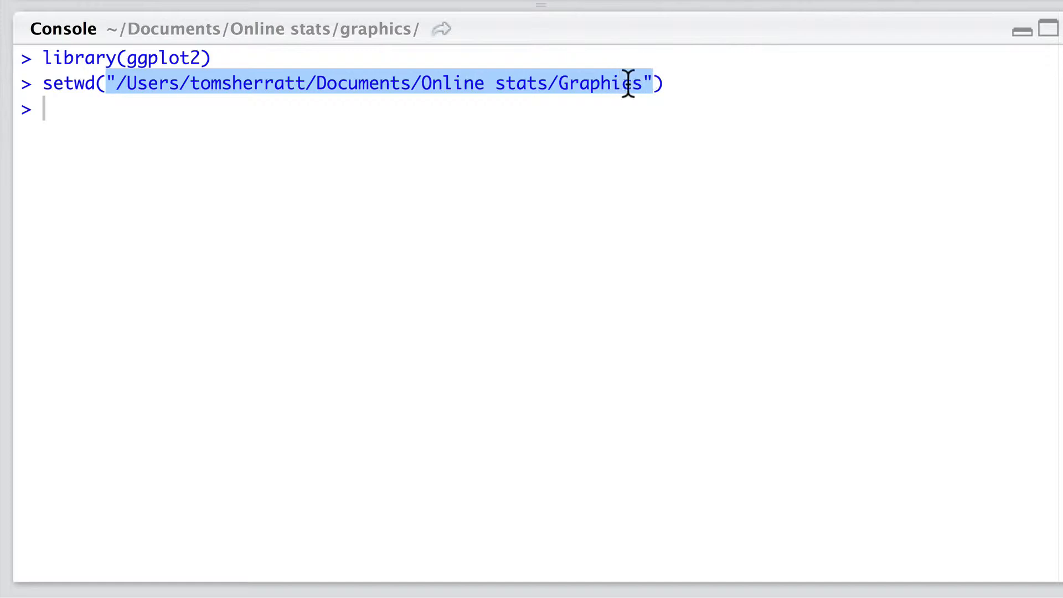
mouse_move(126, 86)
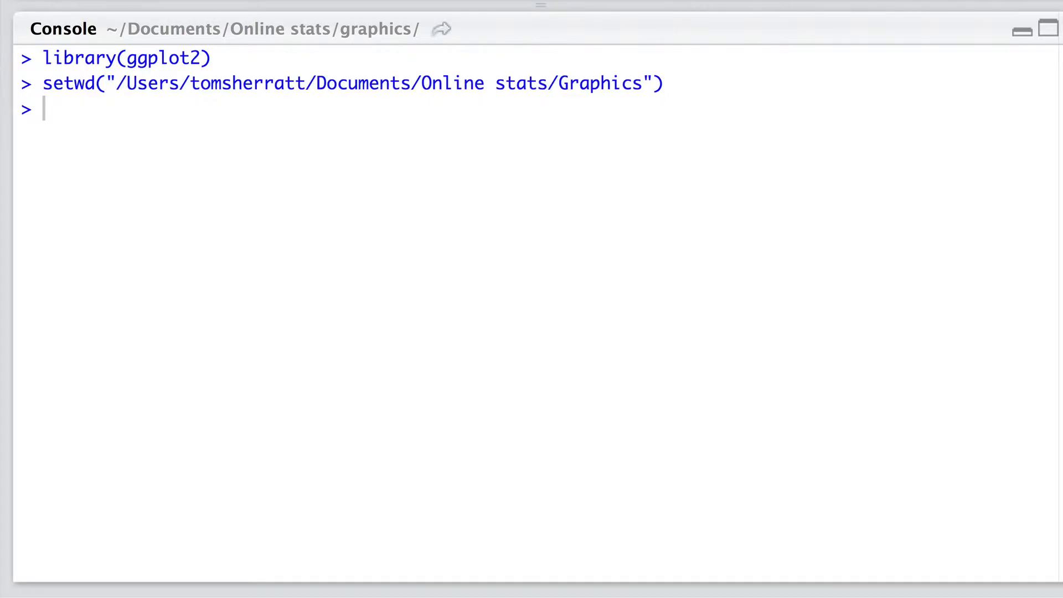
type("co2.data<-read.csv(\"canada.co2.by.sector.csv\")")
type("names(co2.data")
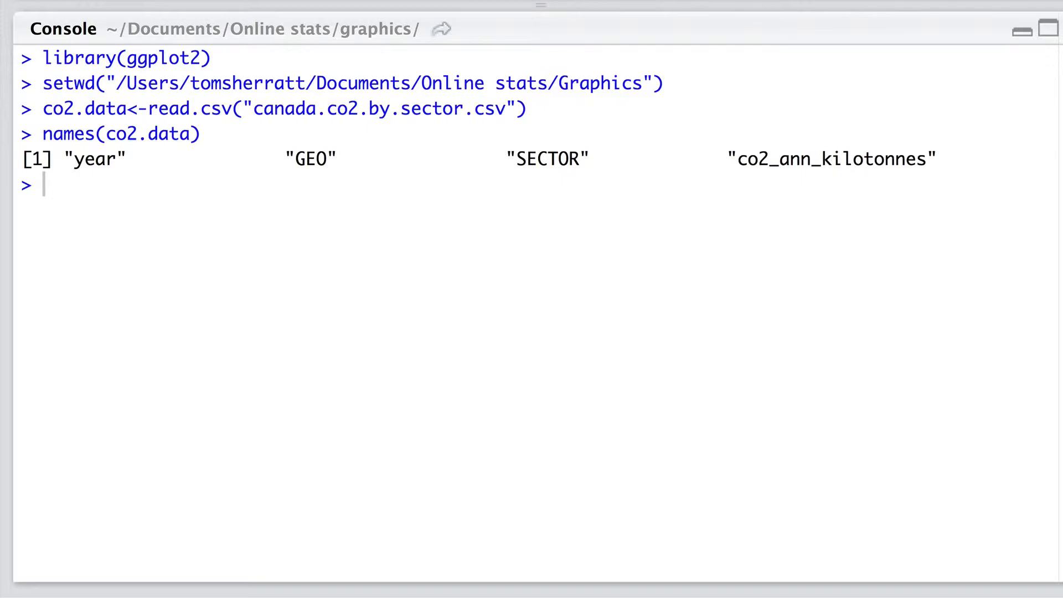
Step: Create co2.data.sector by dropping the "Total, all sectors" rows from co2.data
type("co2.data.sector<-co2.data[co2.data$SECTOR!=\"Total, all sectors\", ]")
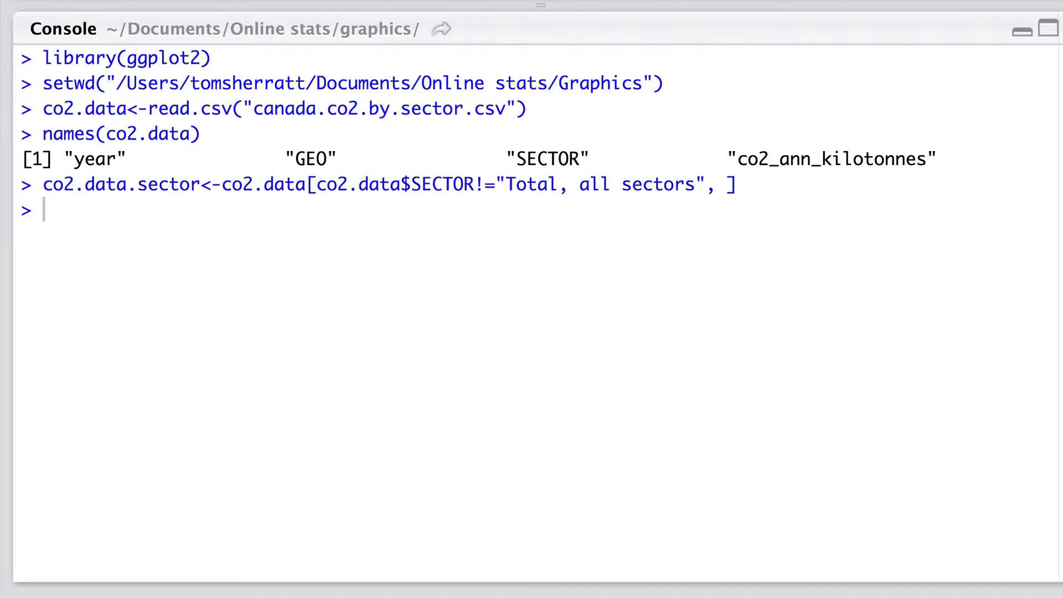
left_click_drag(315, 184, 498, 184)
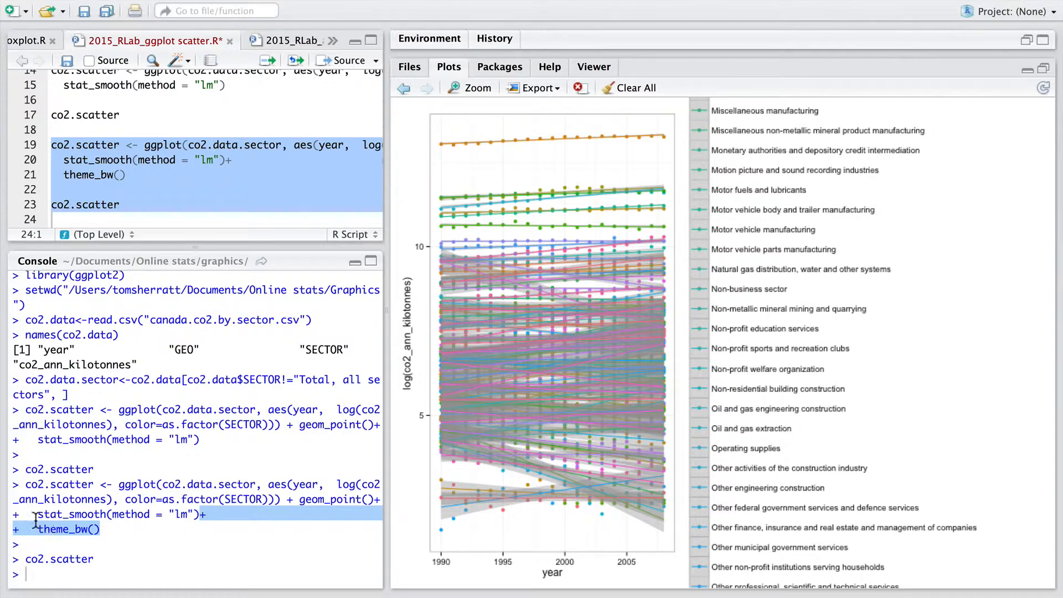
mouse_move(80, 530)
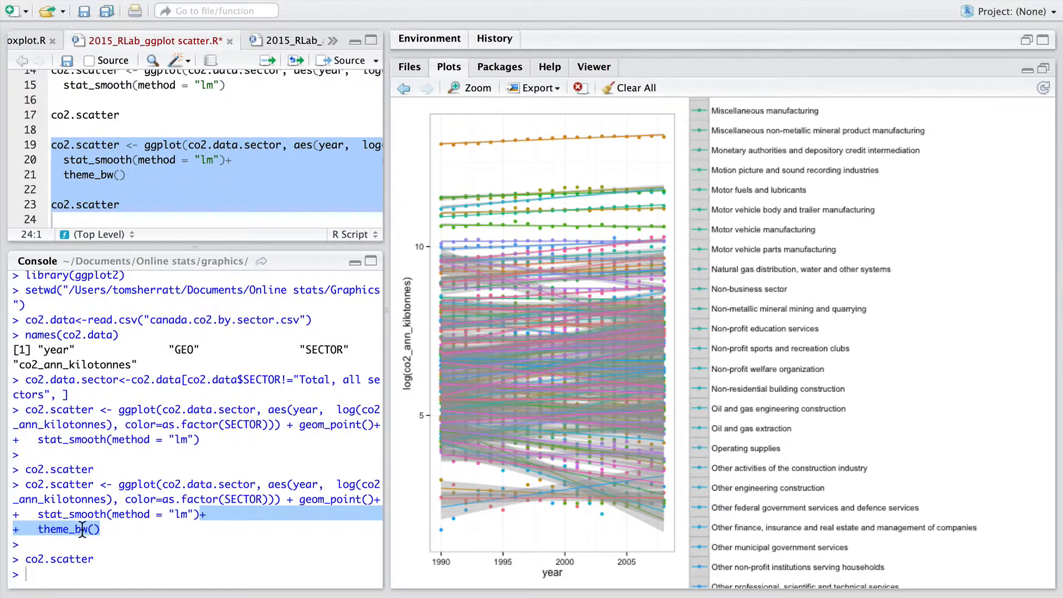
mouse_move(110, 529)
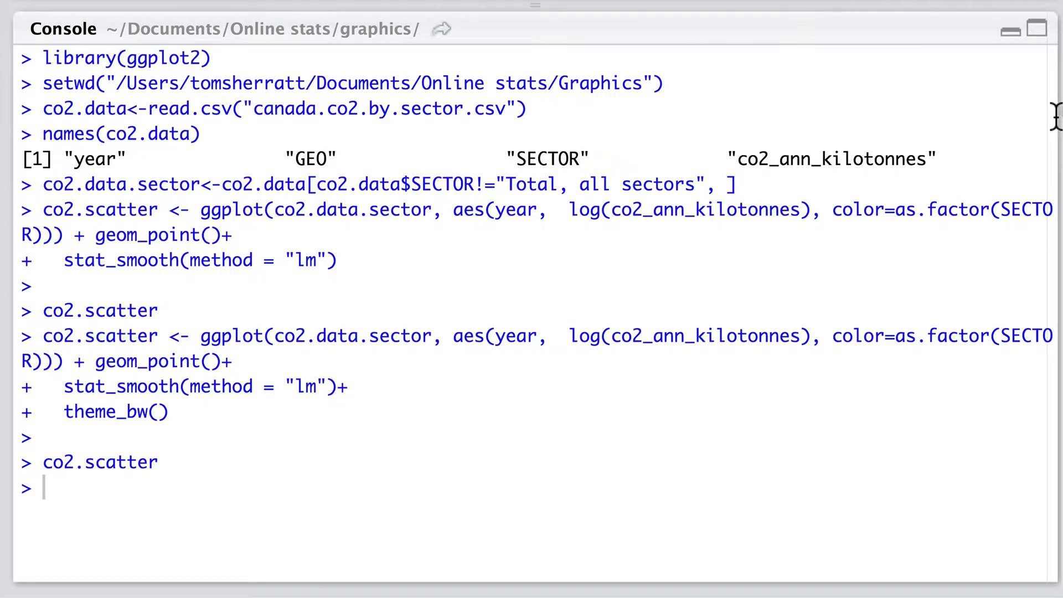
Step: Load dplyr and build the per-sector mean CO2 table sorted by descending co2.mean
type("library(\"dplyr\")")
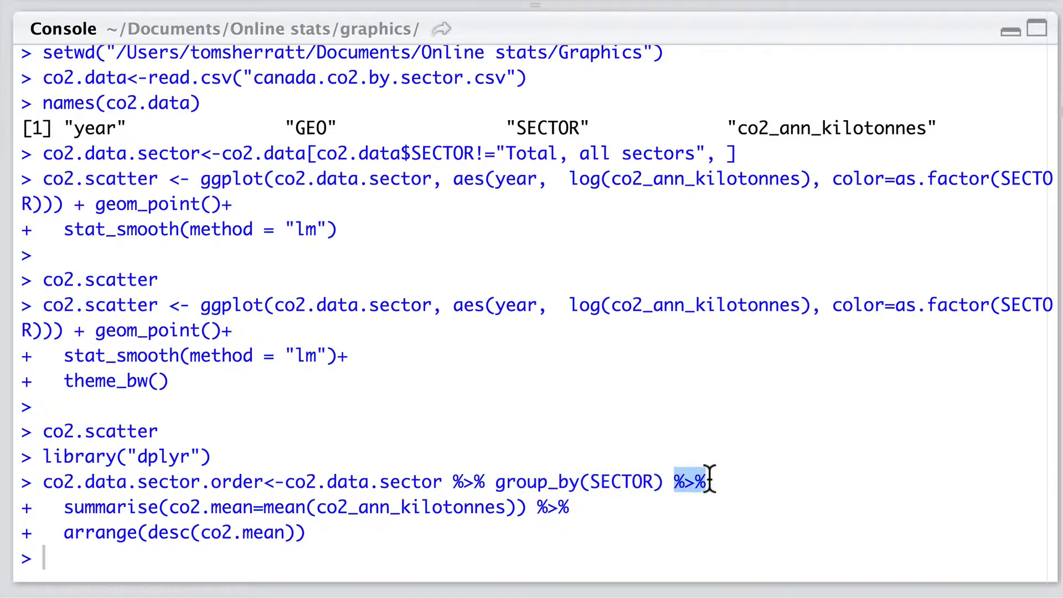
double_click(102, 508)
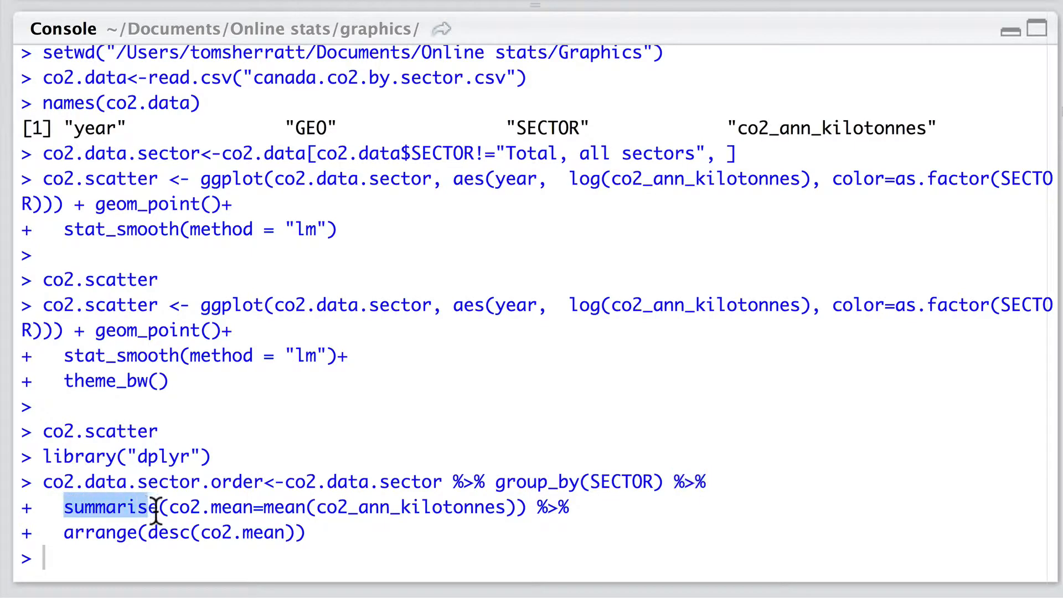
mouse_move(157, 514)
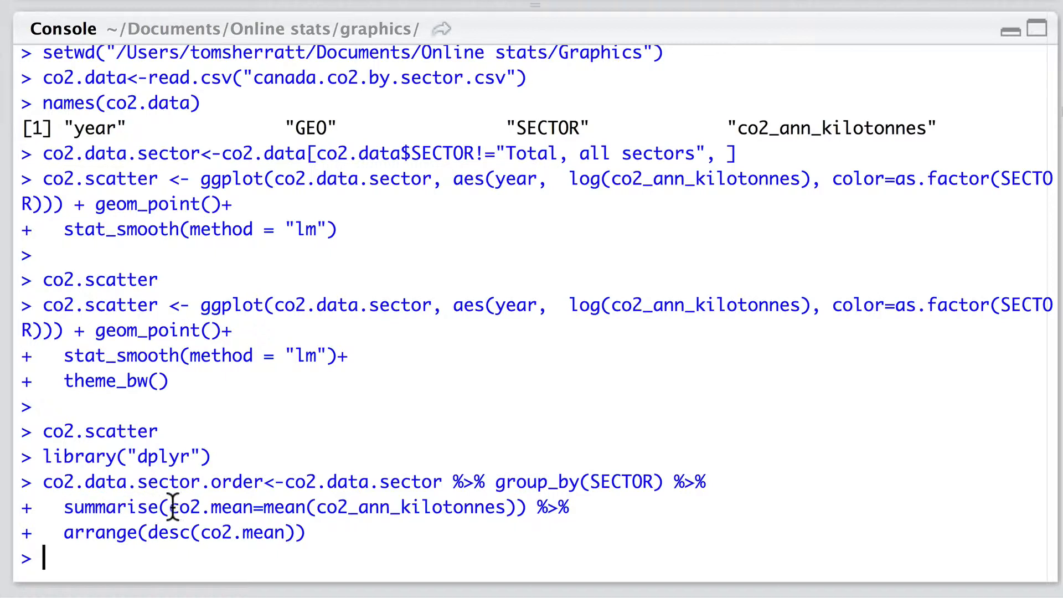
double_click(208, 508)
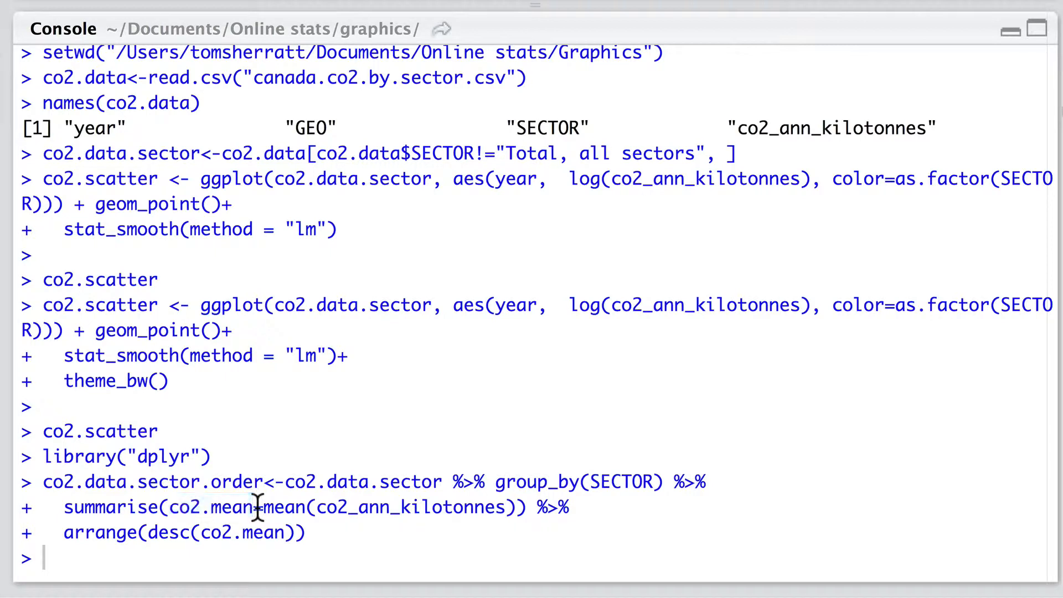
double_click(287, 508)
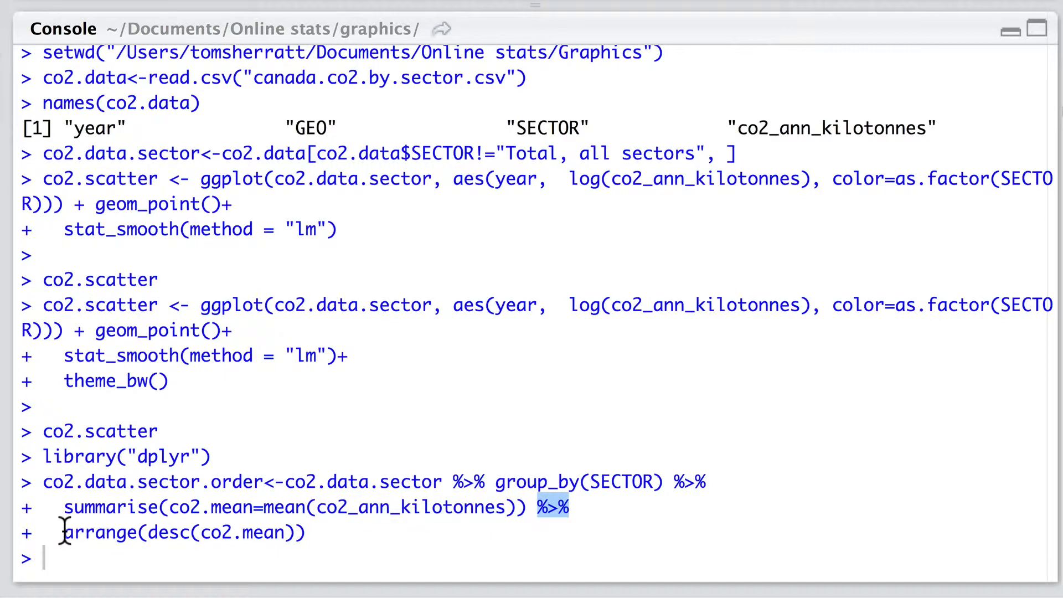
double_click(100, 532)
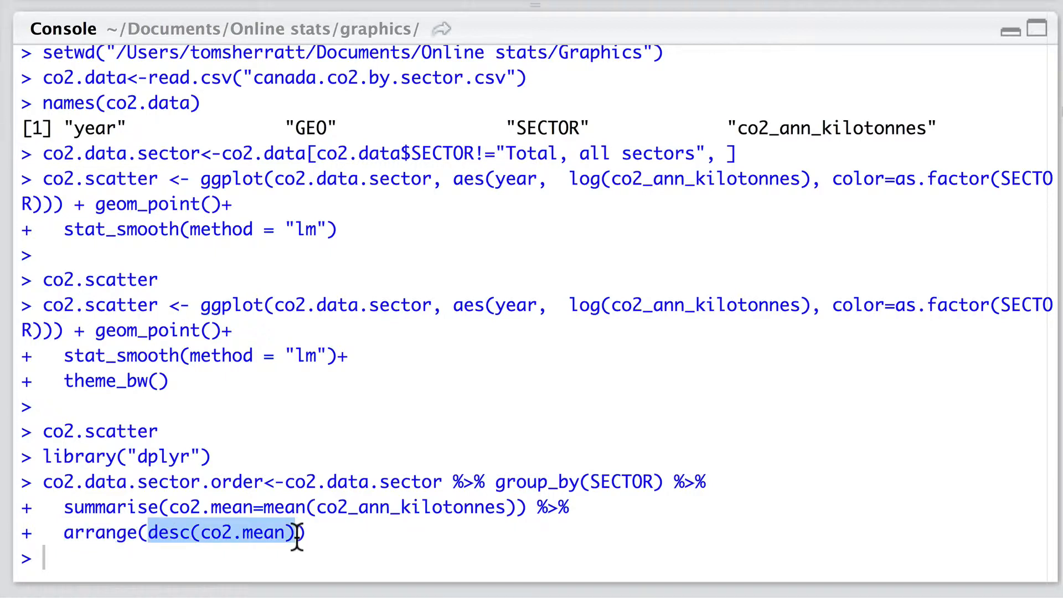
mouse_move(297, 552)
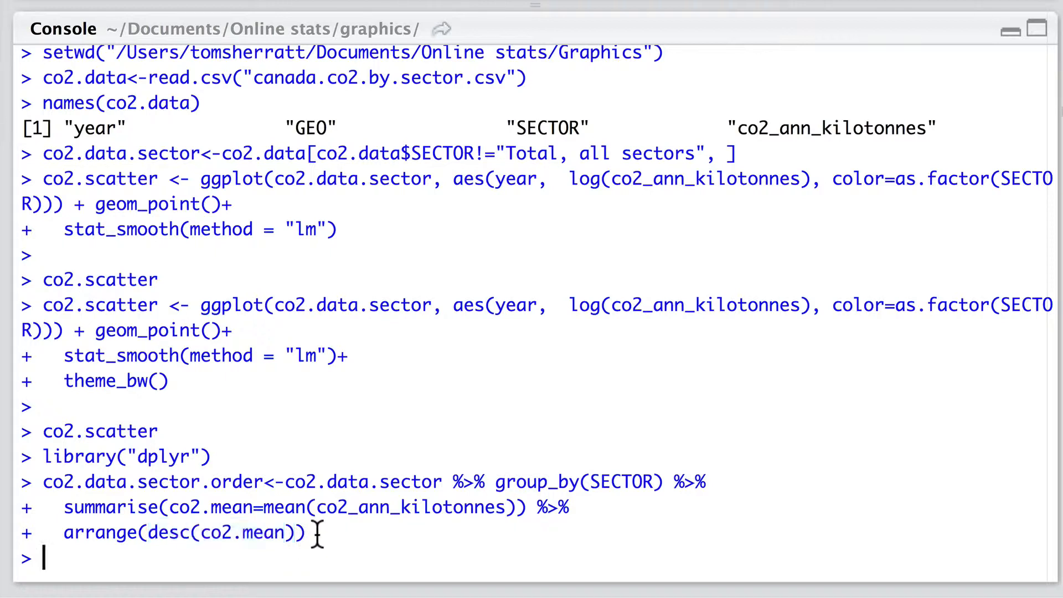
Step: Review the ordered sector table and index the first element of sector.top10
left_click_drag(40, 481, 298, 481)
type("co2.data.sector.top10<-co2.data.sector.order[1:10, ]")
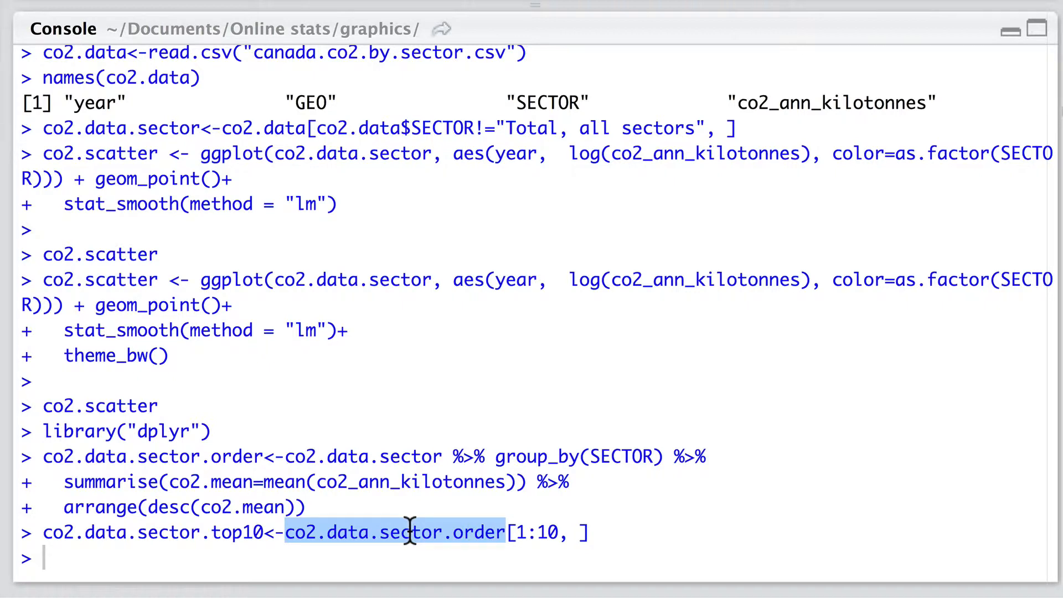
mouse_move(426, 538)
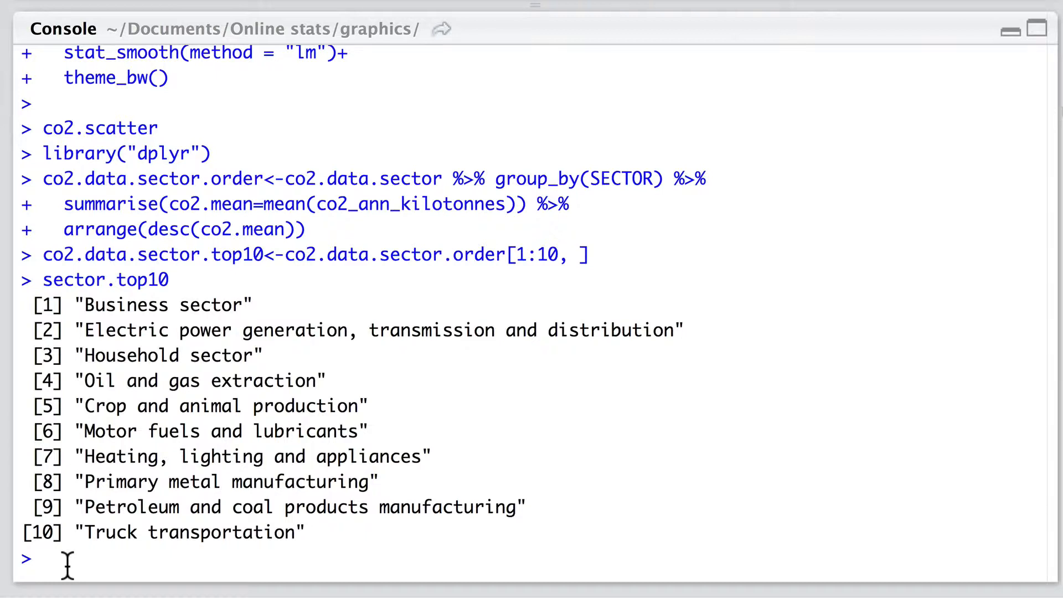
type("sector.top10[1]")
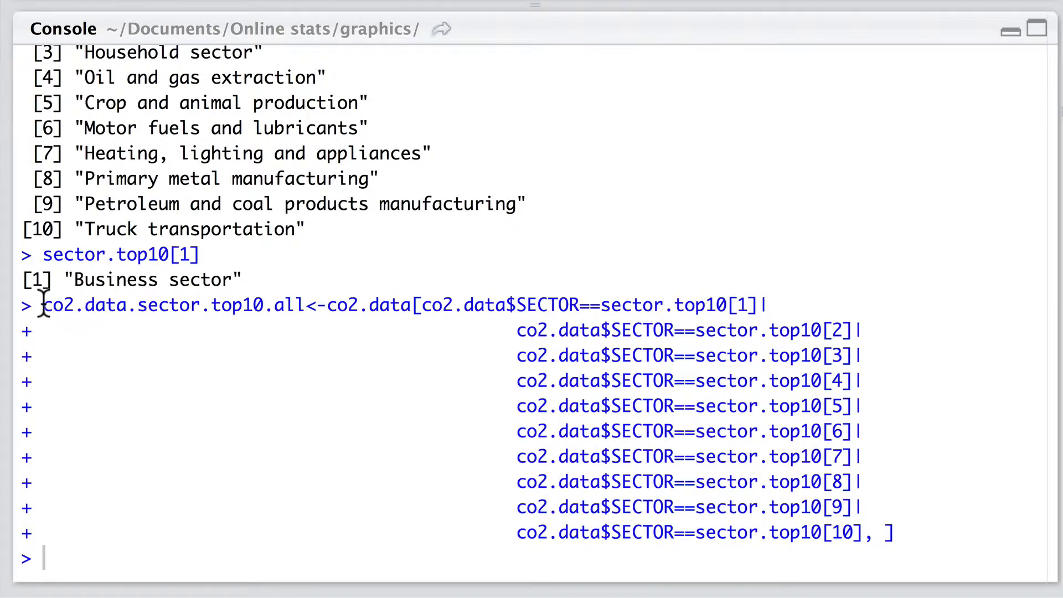
mouse_move(37, 307)
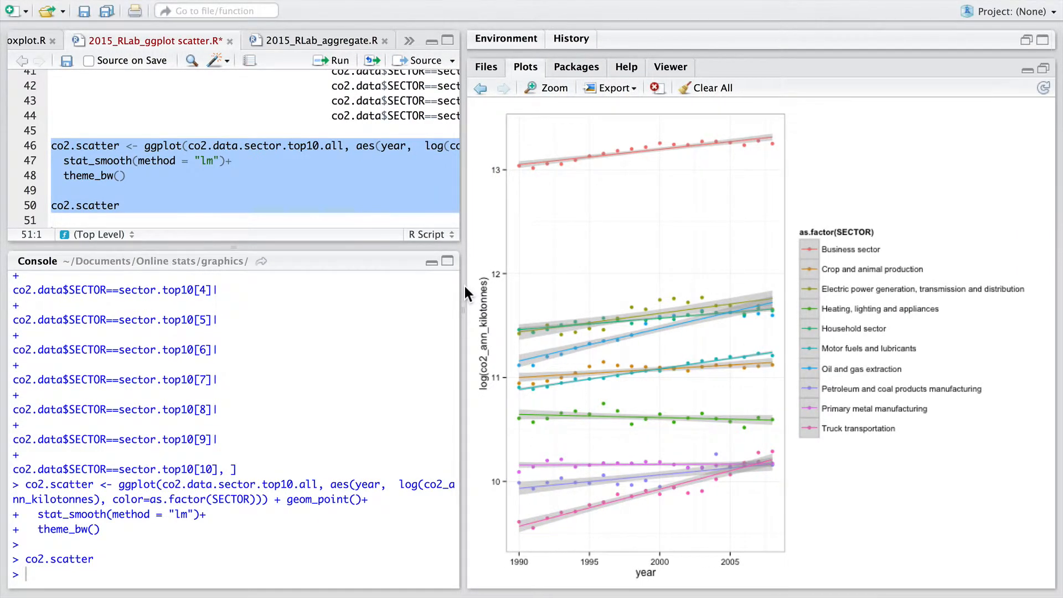
mouse_move(588, 143)
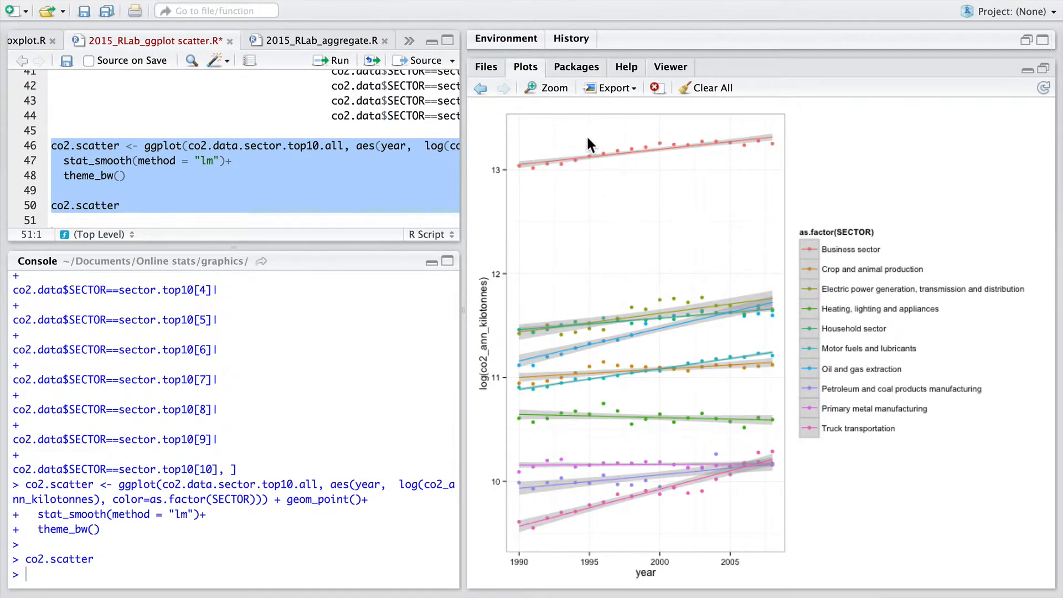
mouse_move(598, 167)
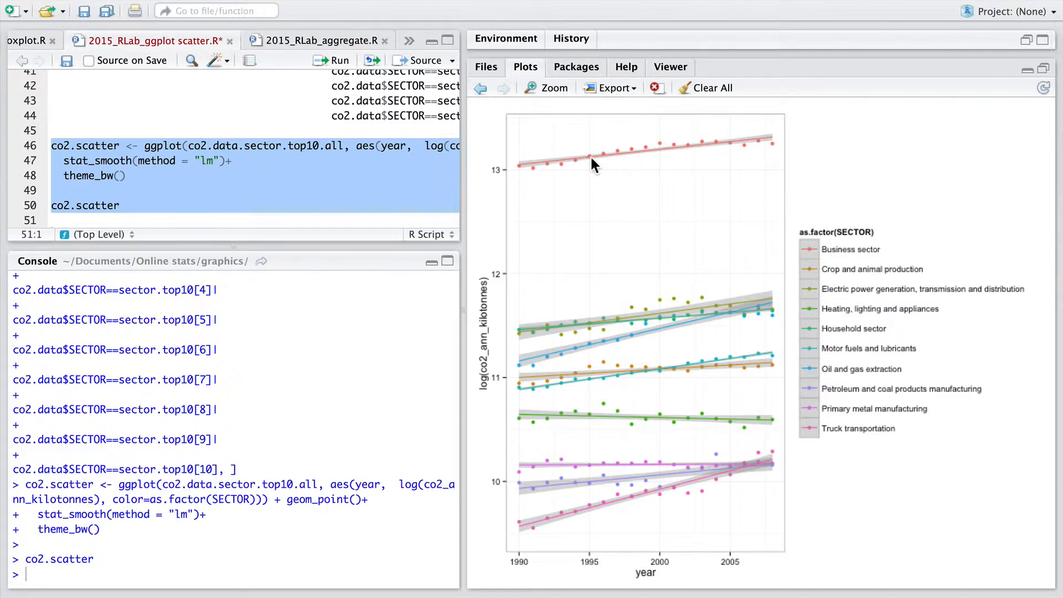
mouse_move(489, 380)
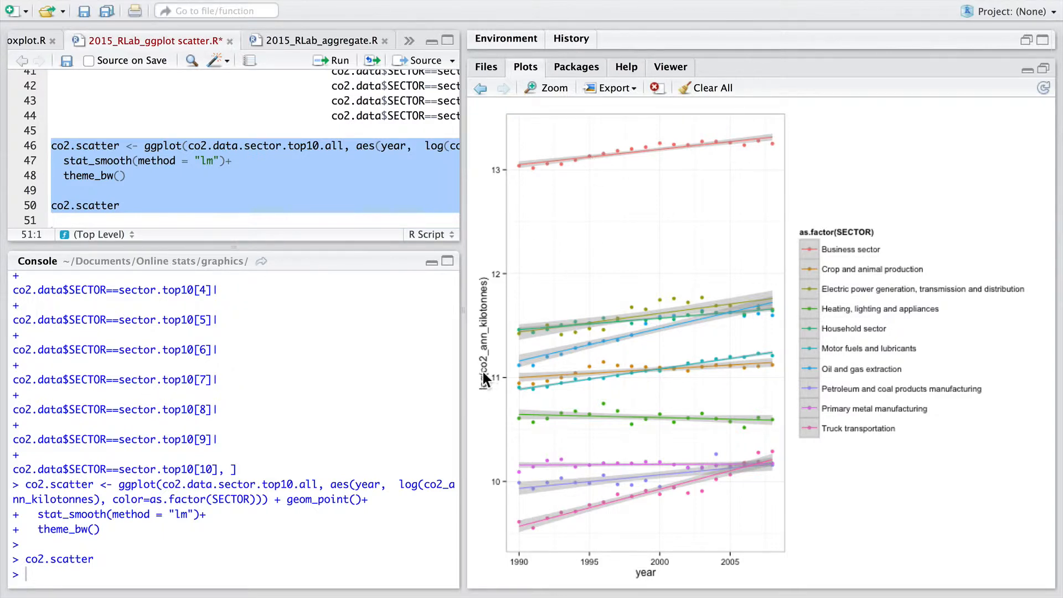
mouse_move(793, 314)
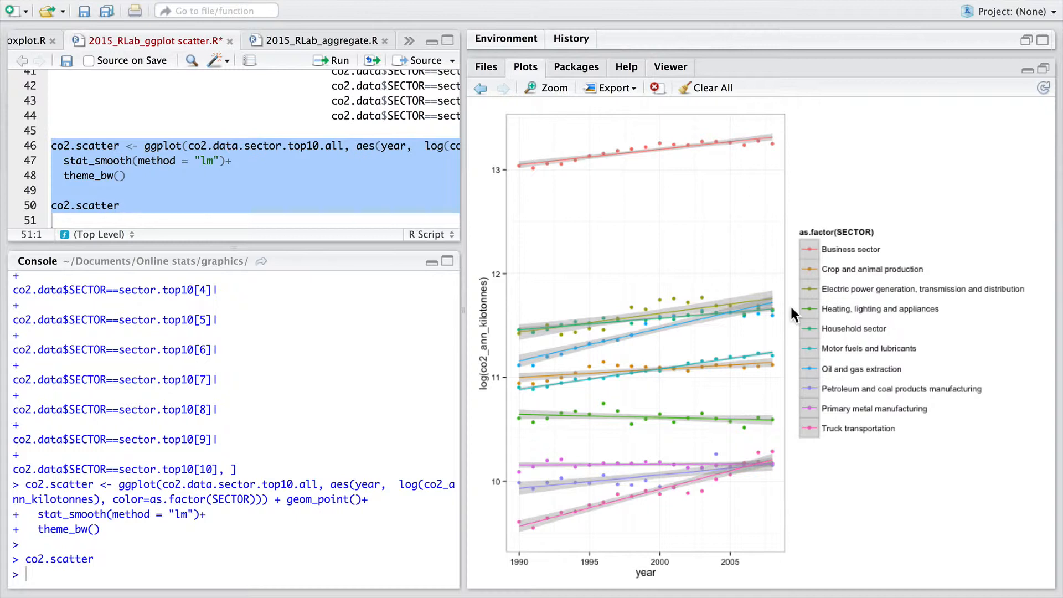
Step: Deselect the ggplot code after drawing the ten-sector scatter with linear fits
left_click(125, 206)
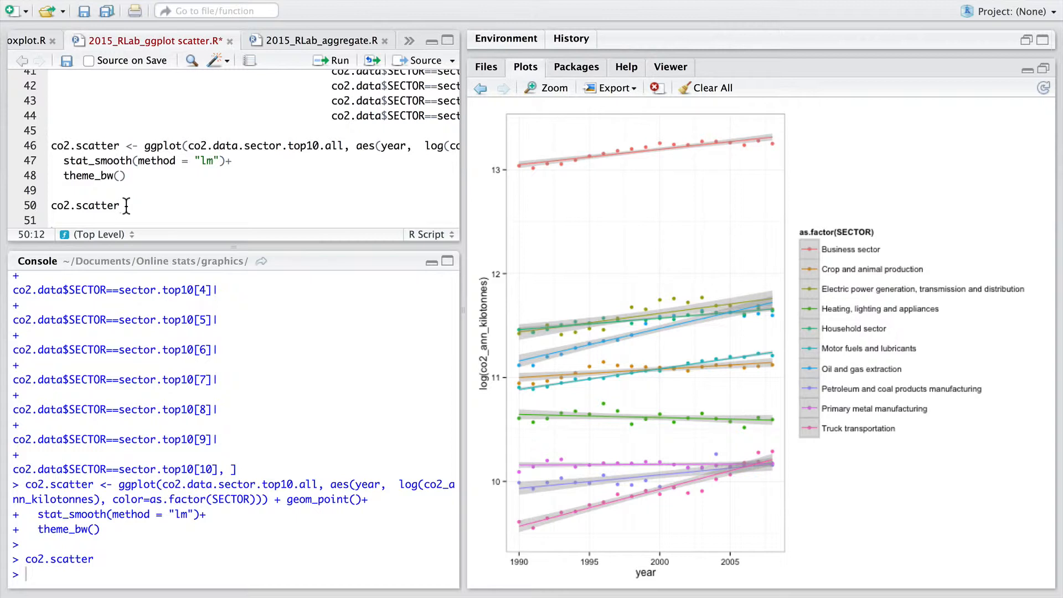
mouse_move(792, 482)
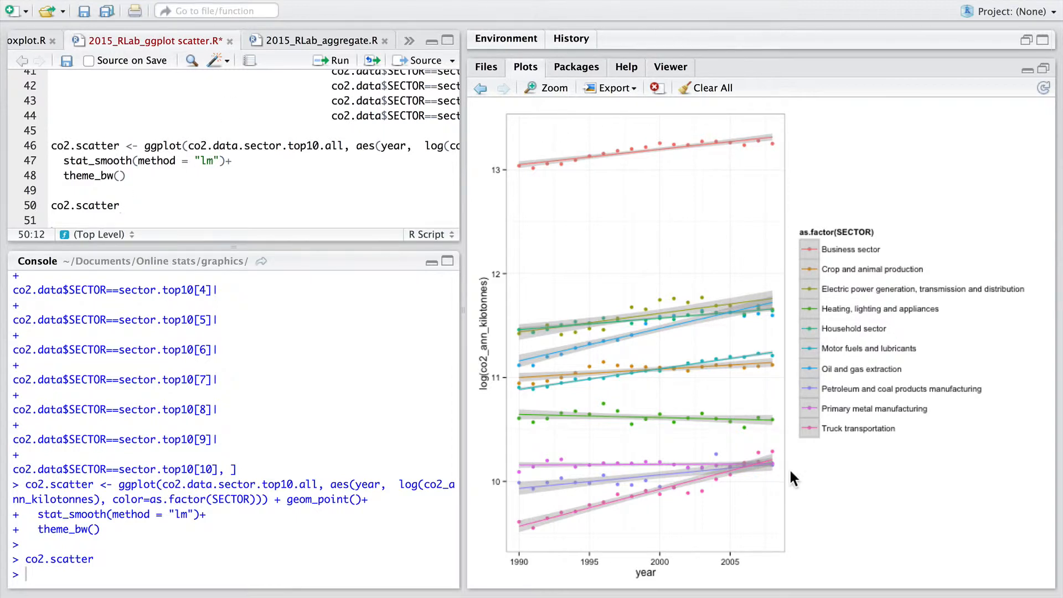
mouse_move(478, 396)
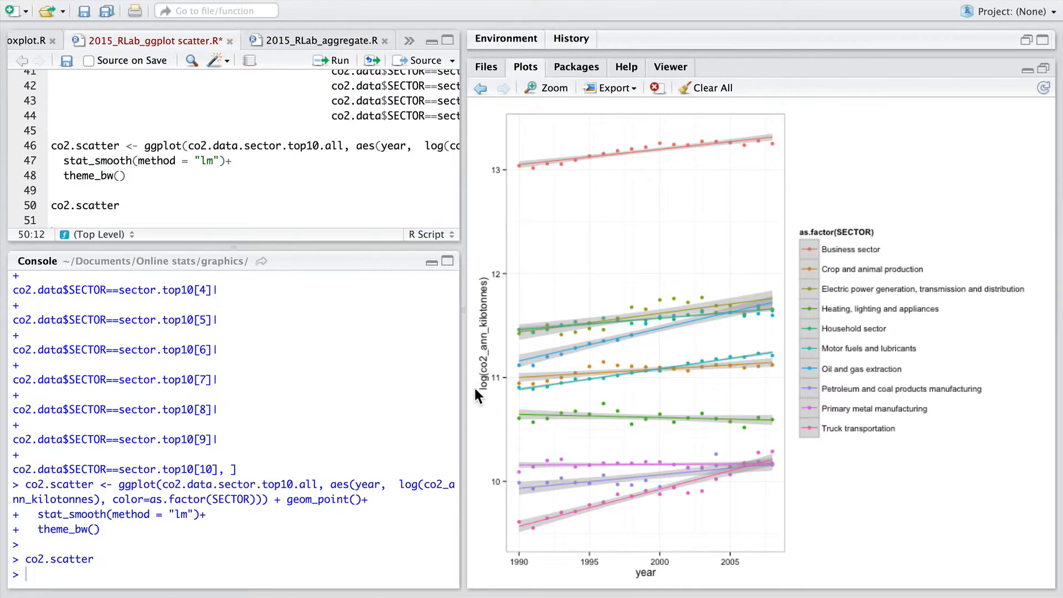
mouse_move(498, 377)
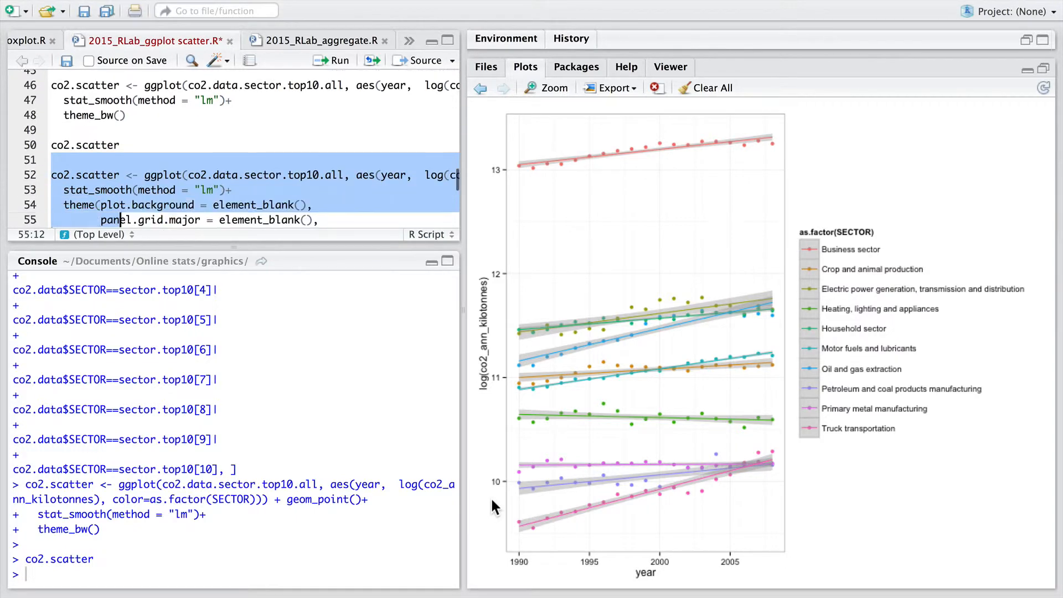
Step: Run the revised co2.scatter block and highlight its blank theme() settings to explain them
scroll("down", 3)
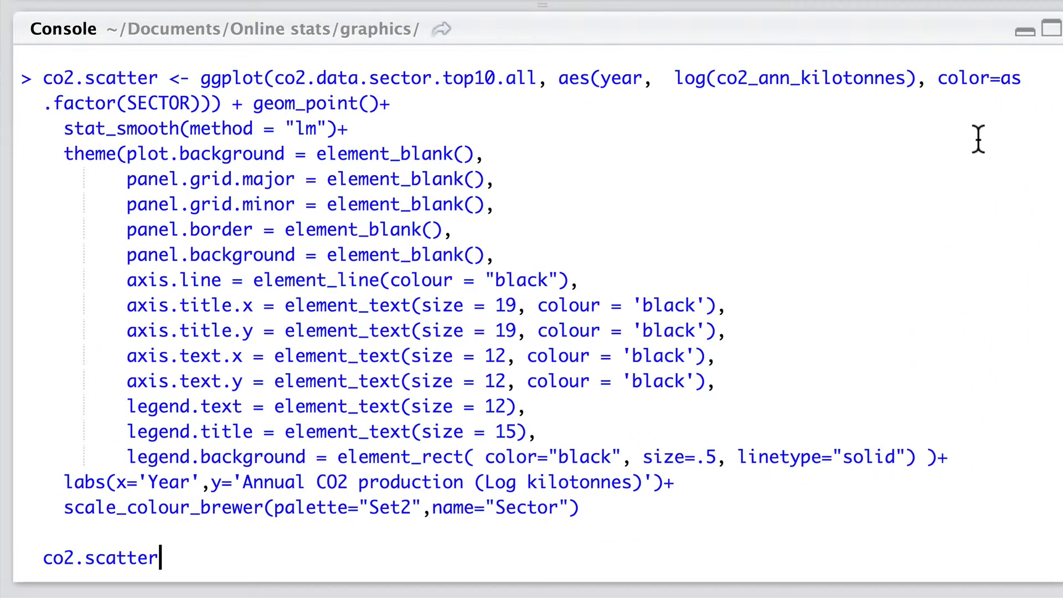
mouse_move(993, 108)
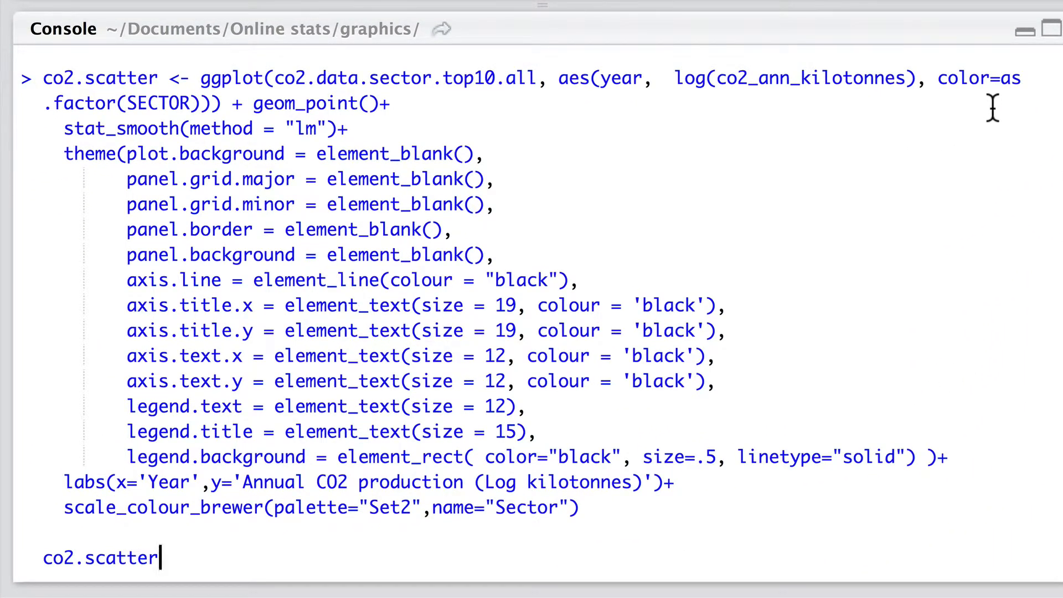
mouse_move(350, 131)
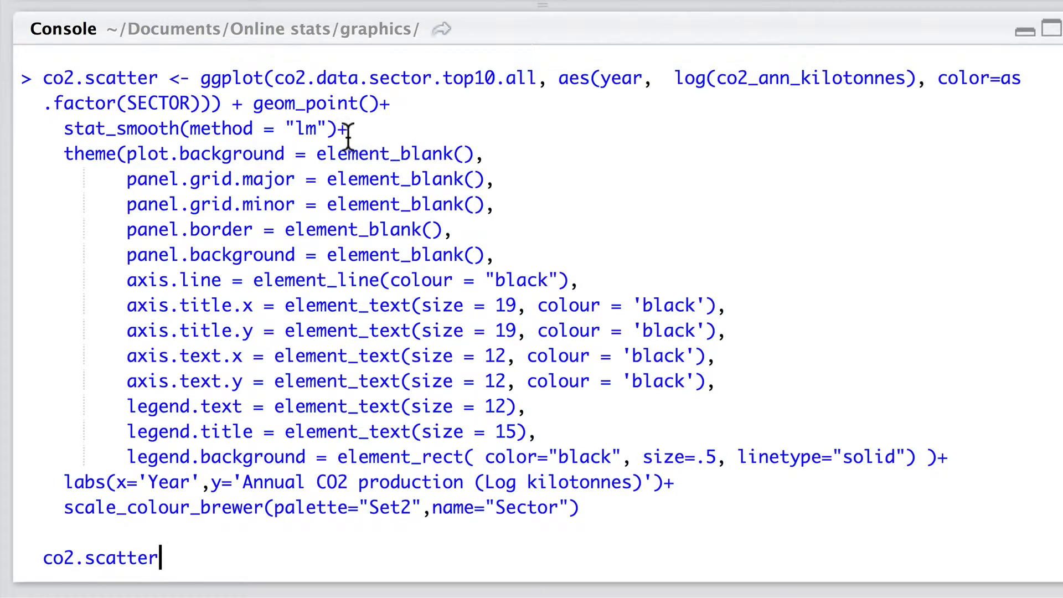
left_click_drag(349, 129, 360, 179)
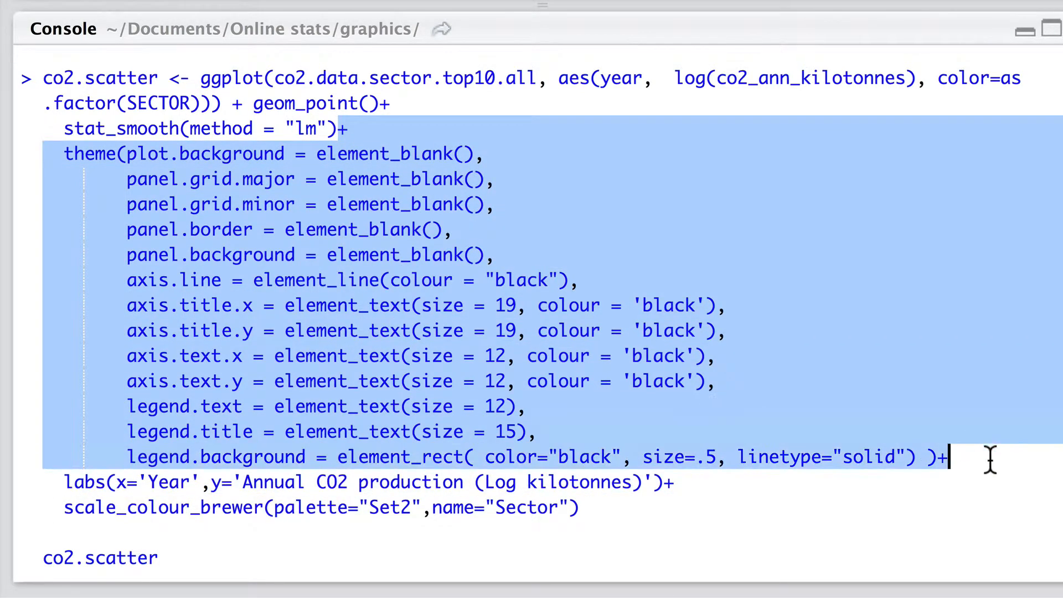
mouse_move(574, 280)
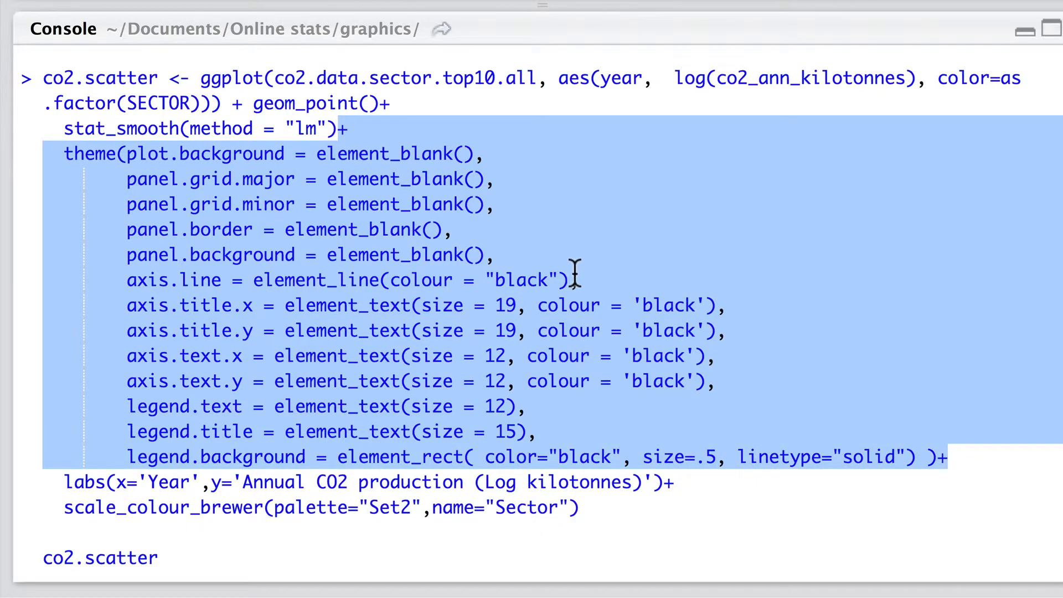
left_click(378, 153)
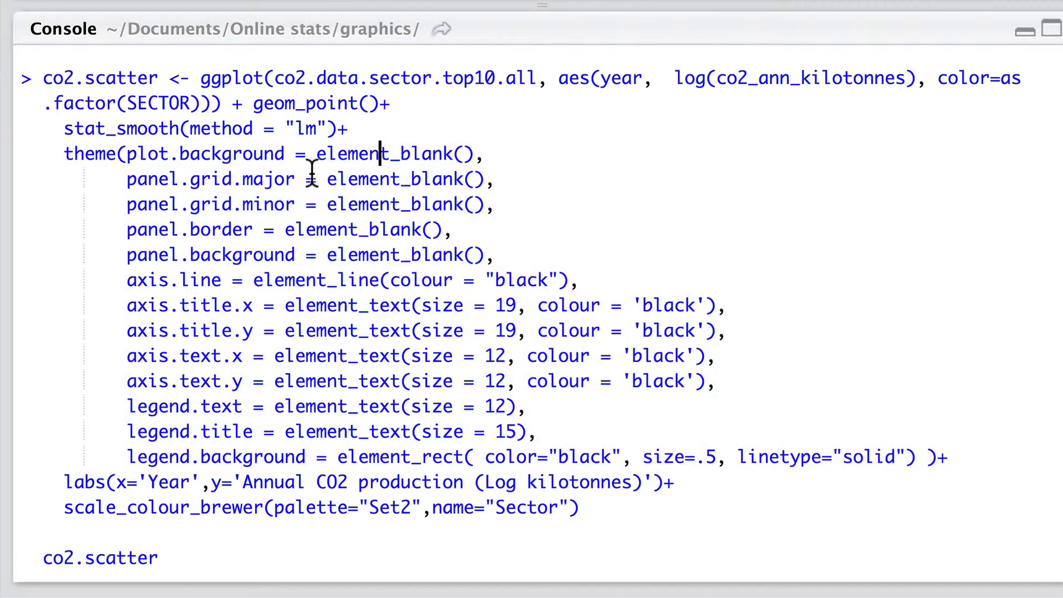
double_click(203, 154)
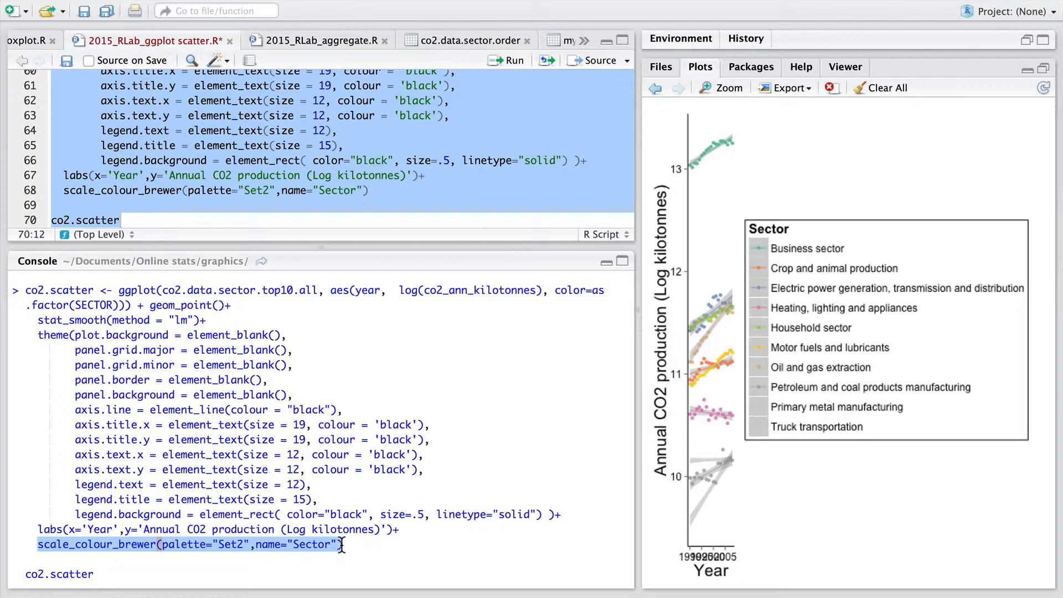
mouse_move(324, 554)
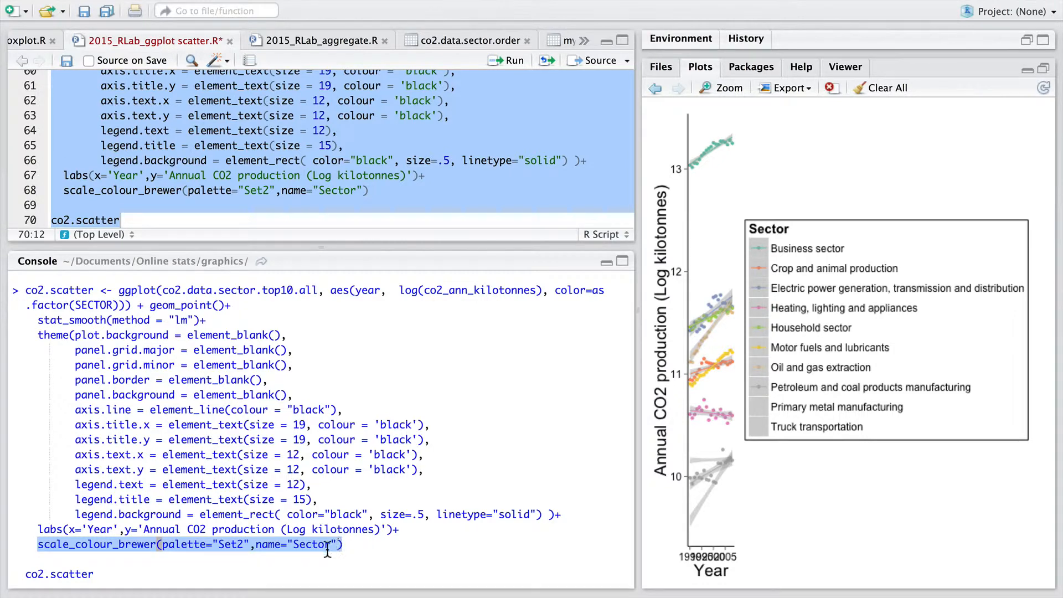